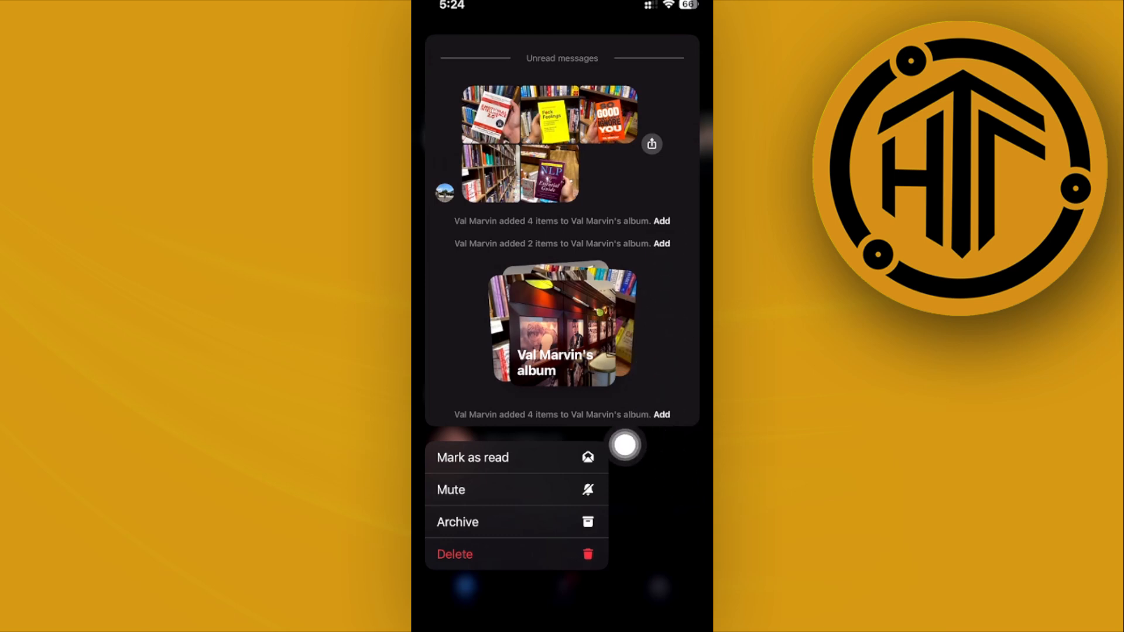
mouse_move(605, 190)
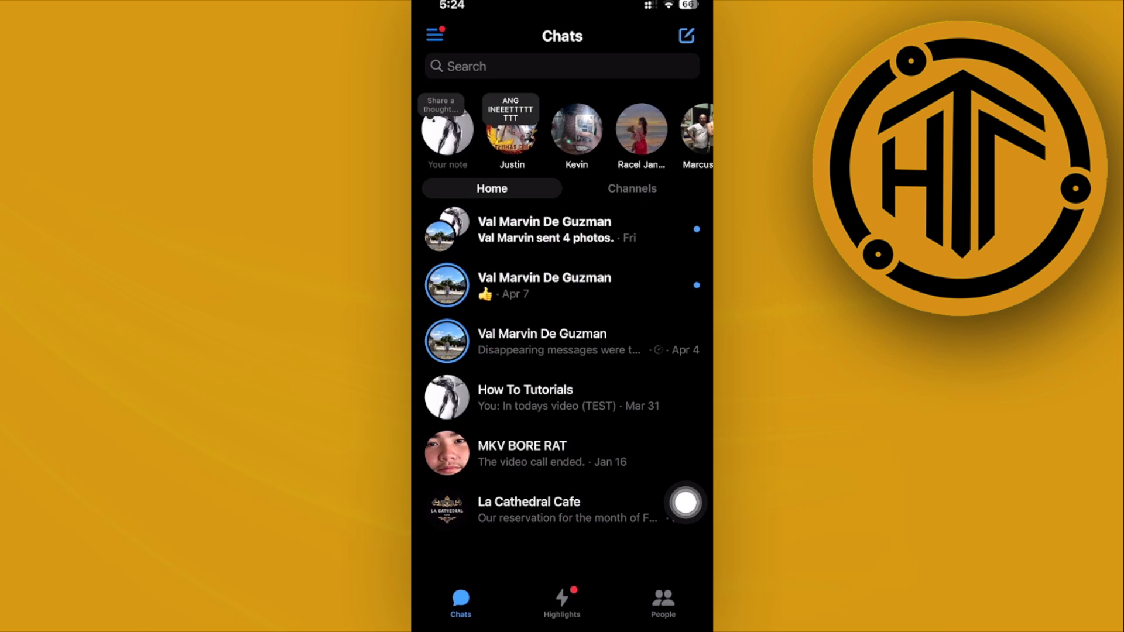
left_click(433, 33)
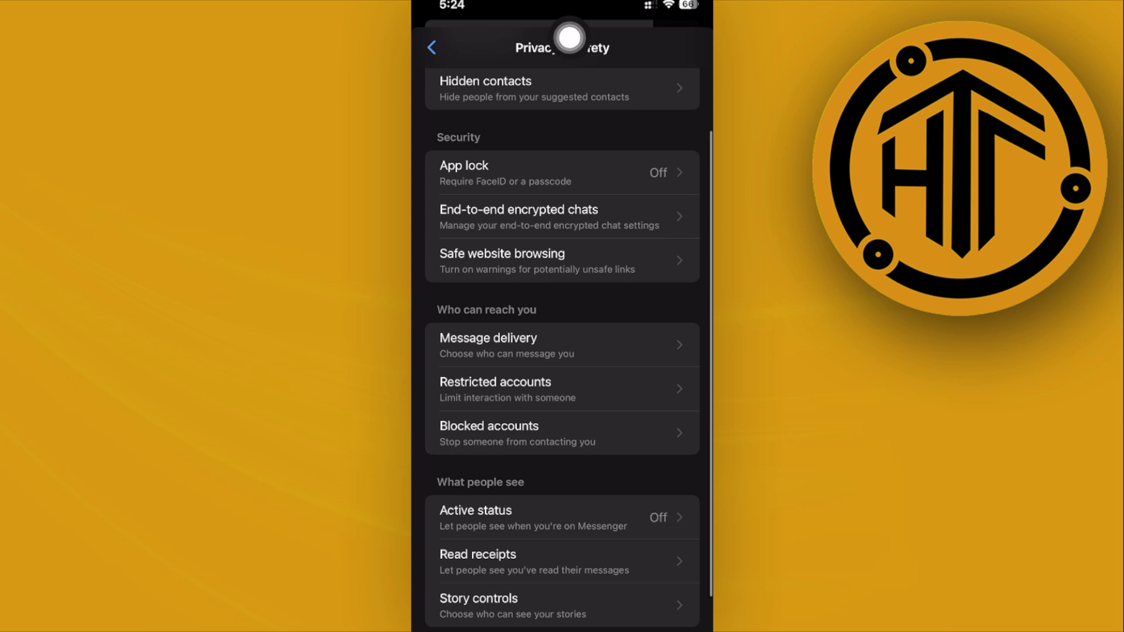
mouse_move(476, 582)
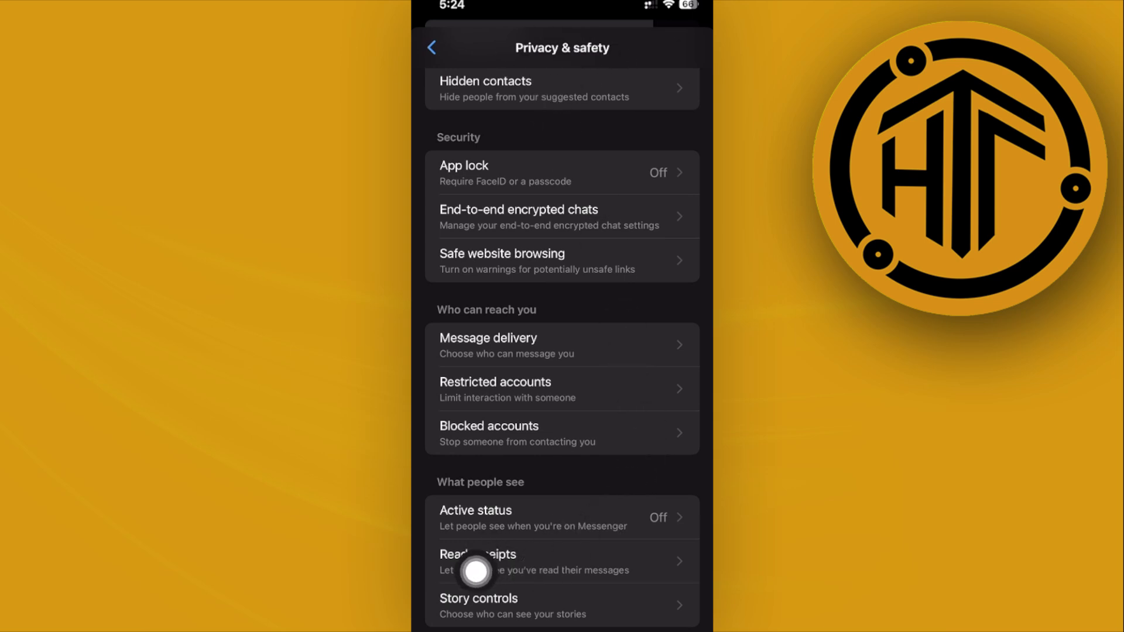
Turn off 'Show read receipts' in the Read receipts settings
left_click(477, 562)
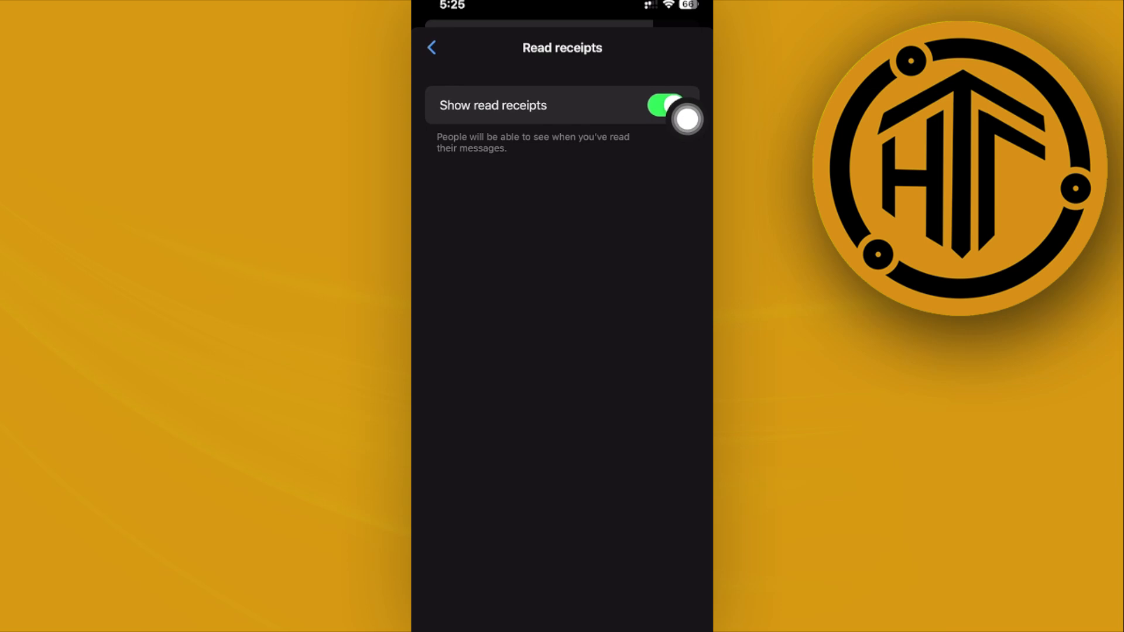
left_click(668, 105)
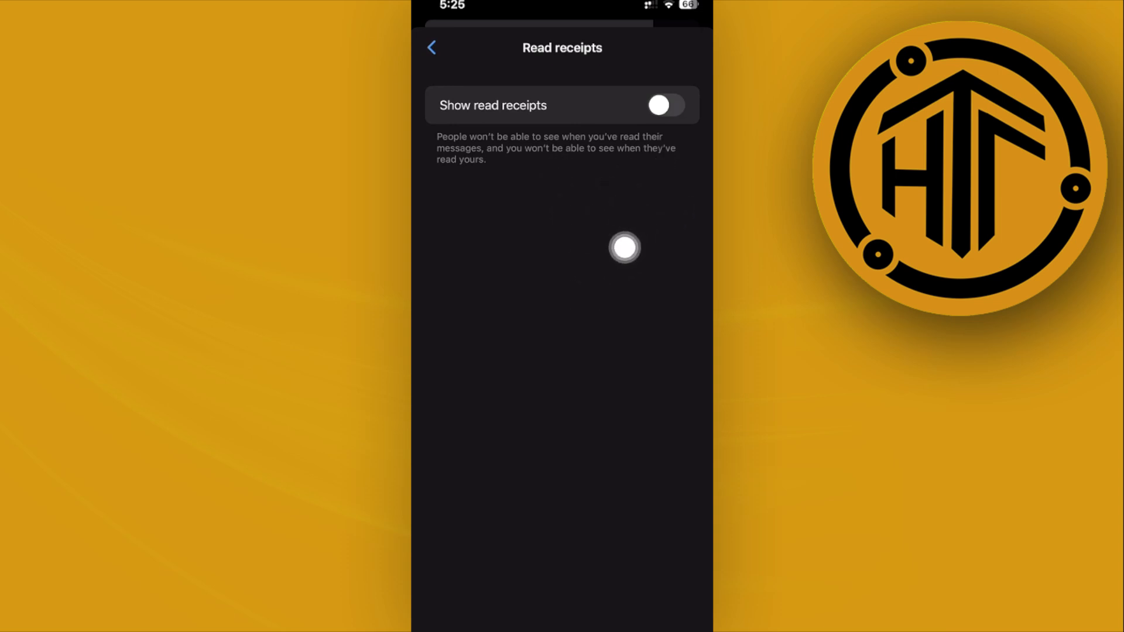
Go back from Read receipts to the side menu with Chats and Marketplace
left_click(431, 48)
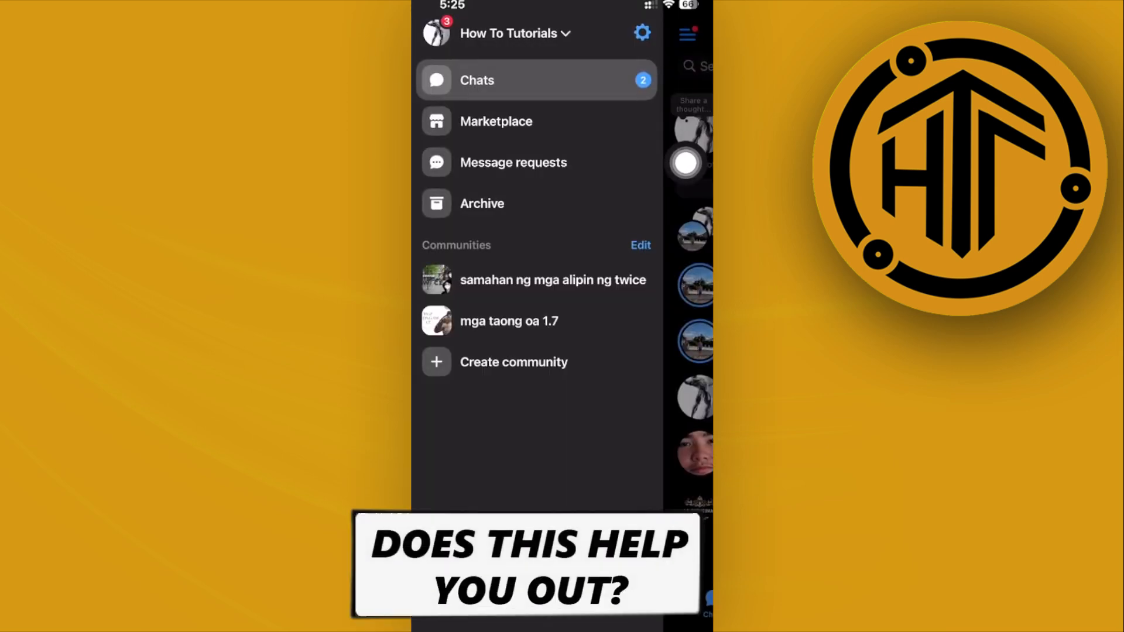